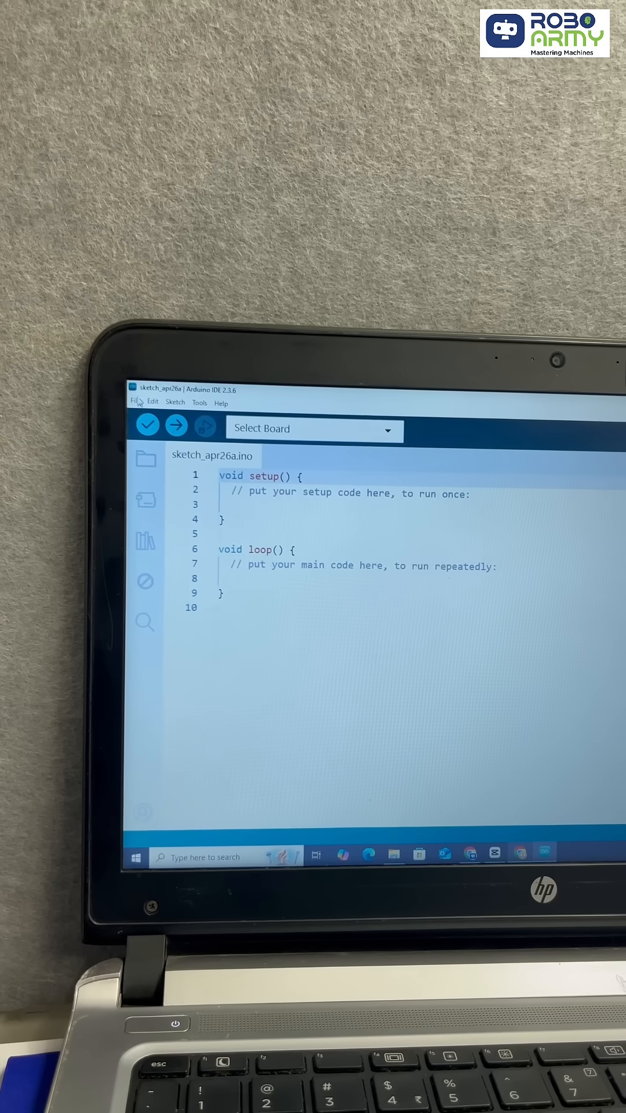
Open the File menu and pick an entry for the blank sketch.
click(131, 402)
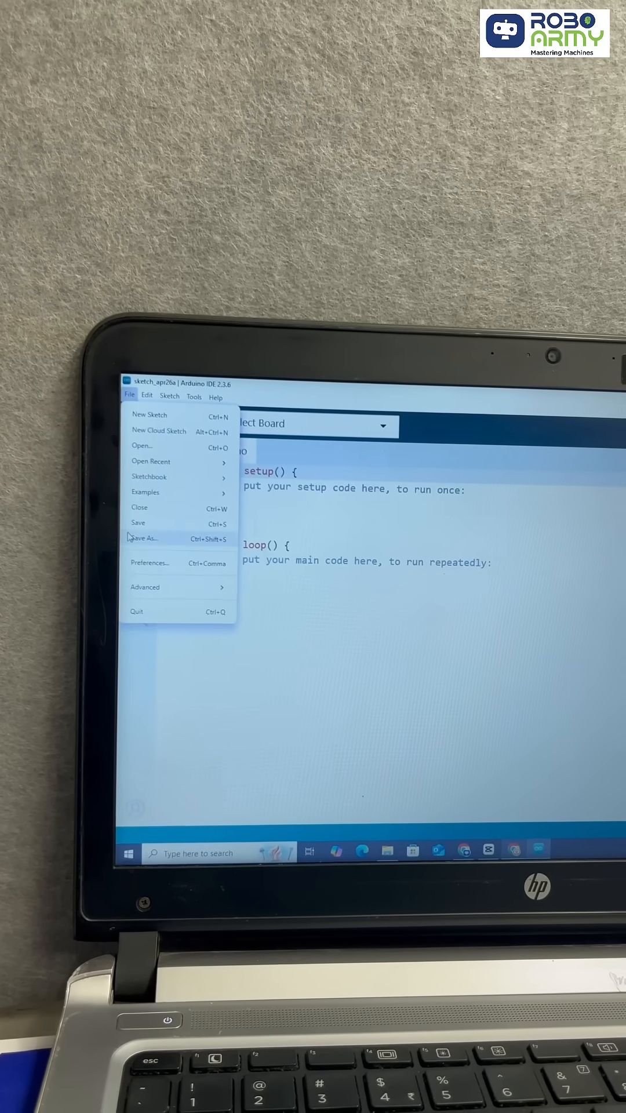
click(150, 562)
text(esp)
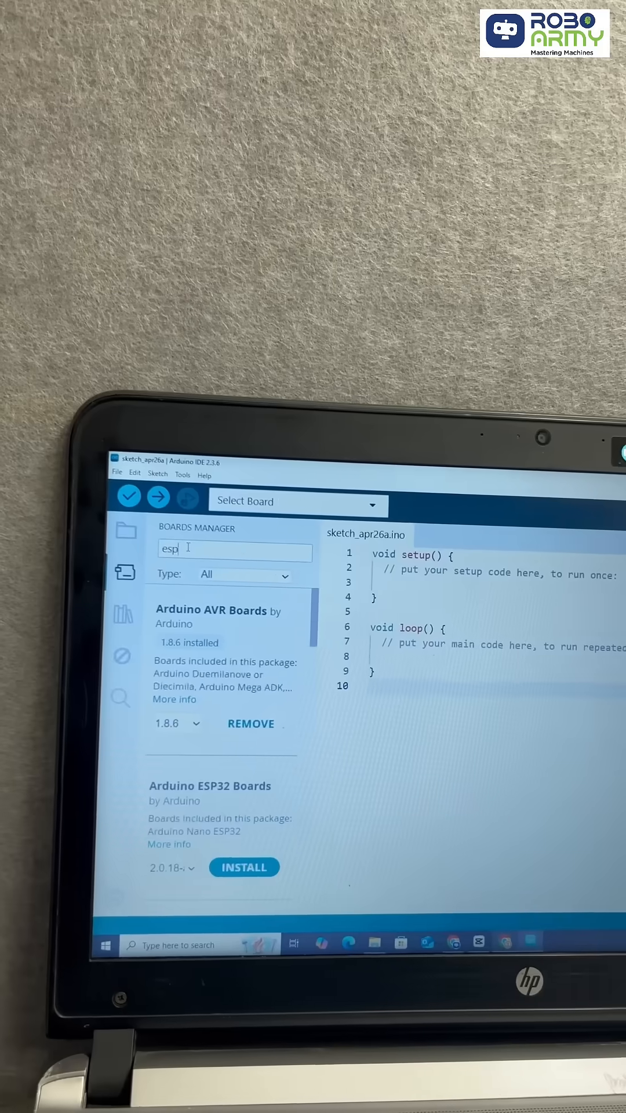
Install the 'esp32 by Espressif Systems' board package from Boards Manager.
click(291, 840)
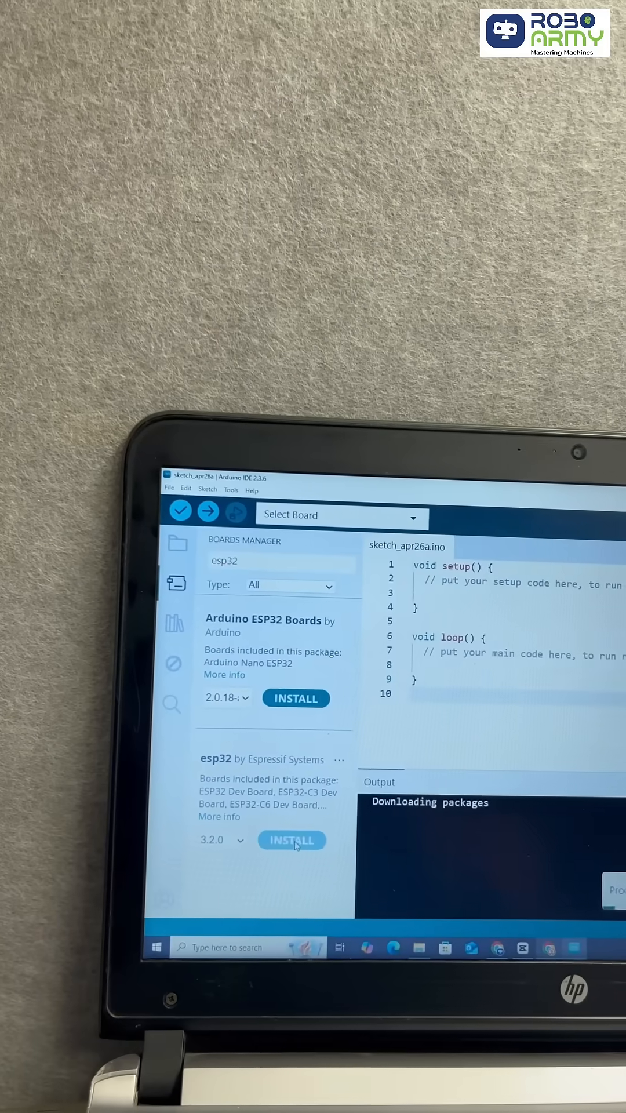